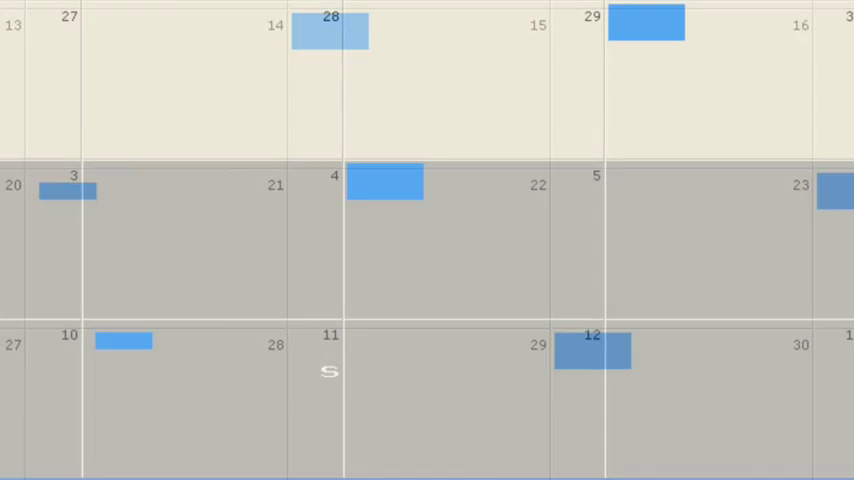
Scroll the calendar down to bring the late April duty days into view.
scroll(down, 3)
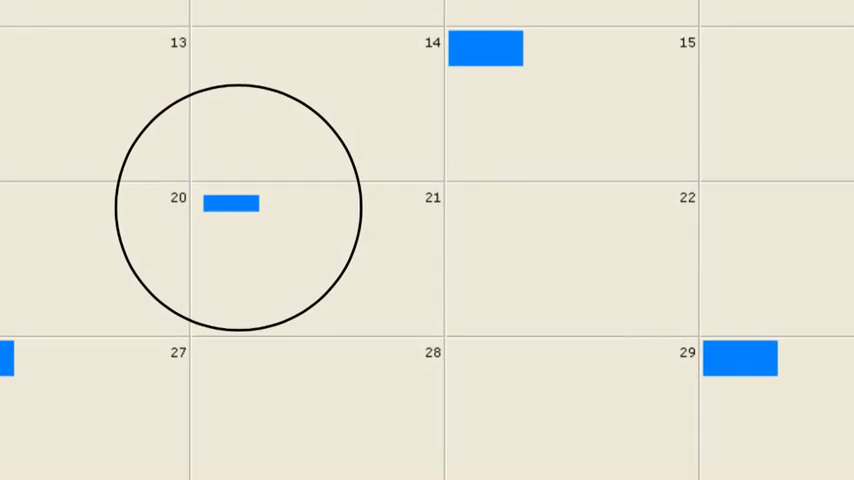
scroll(down, 3)
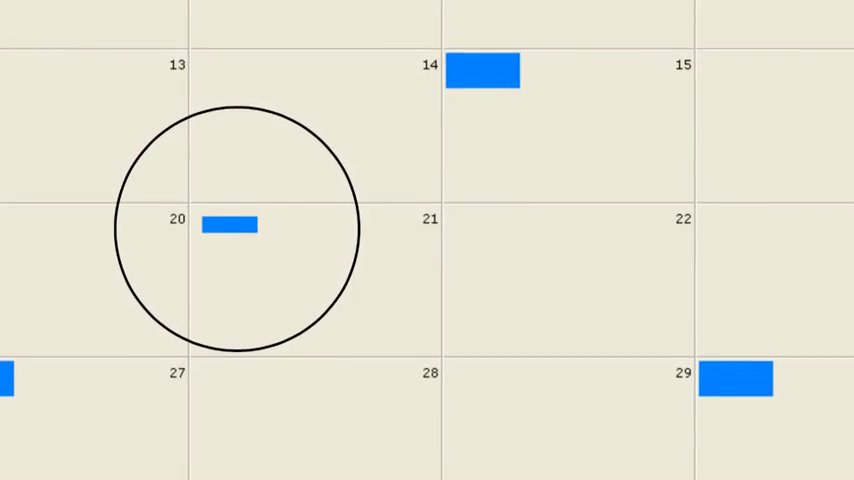
scroll(down, 3)
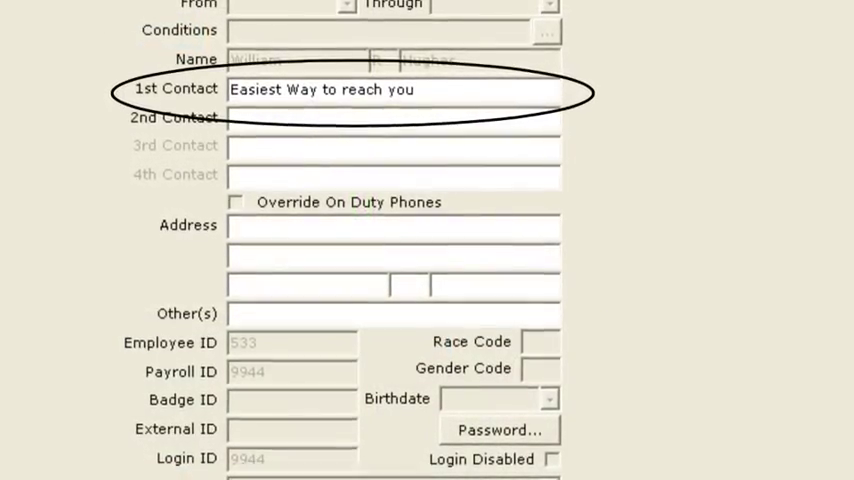
scroll(down, 3)
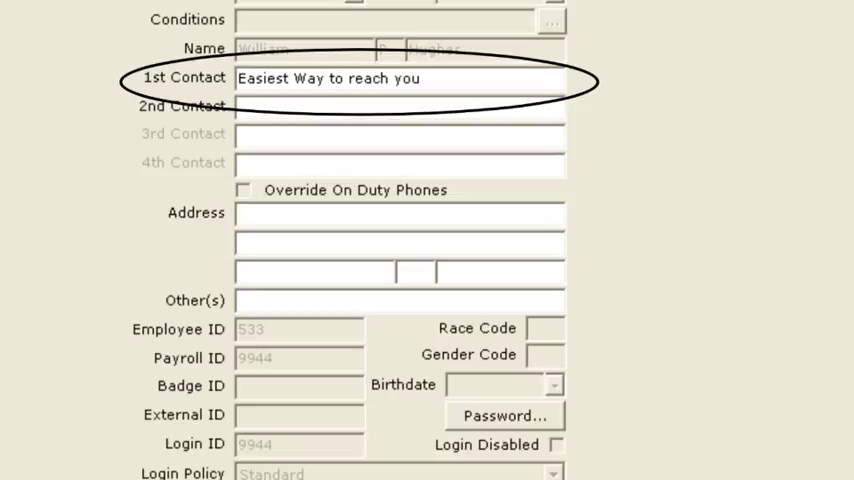
scroll(down, 3)
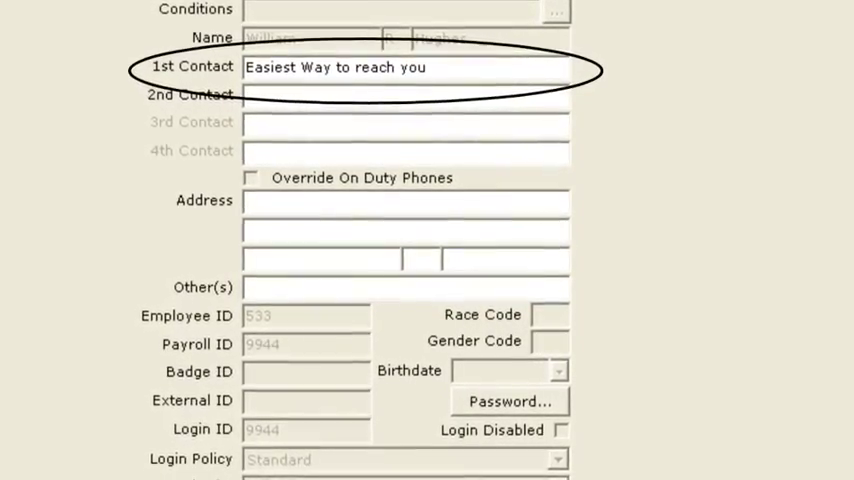
scroll(down, 3)
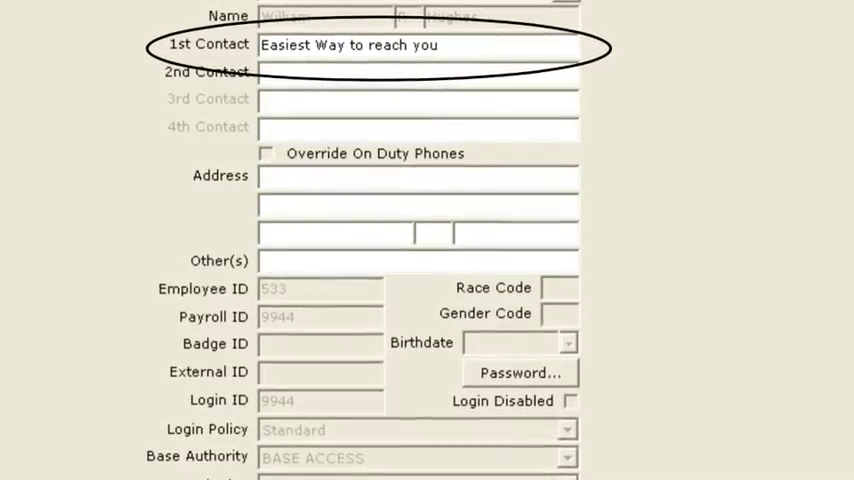
scroll(down, 3)
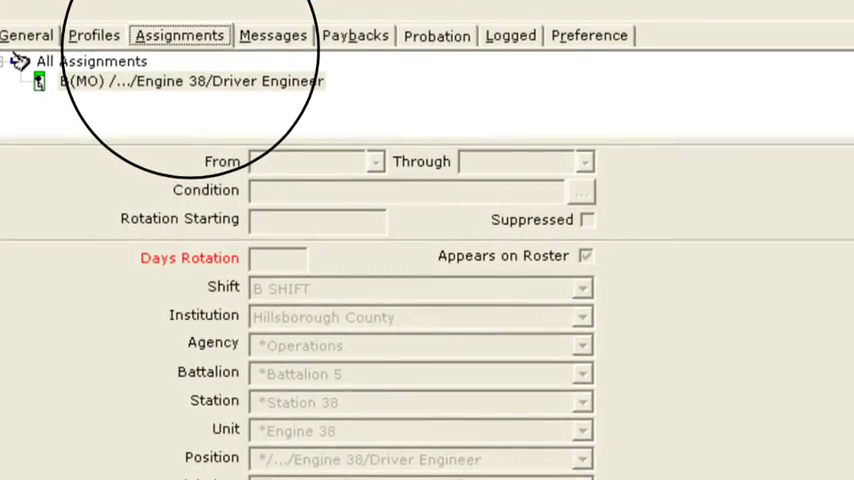
scroll(down, 3)
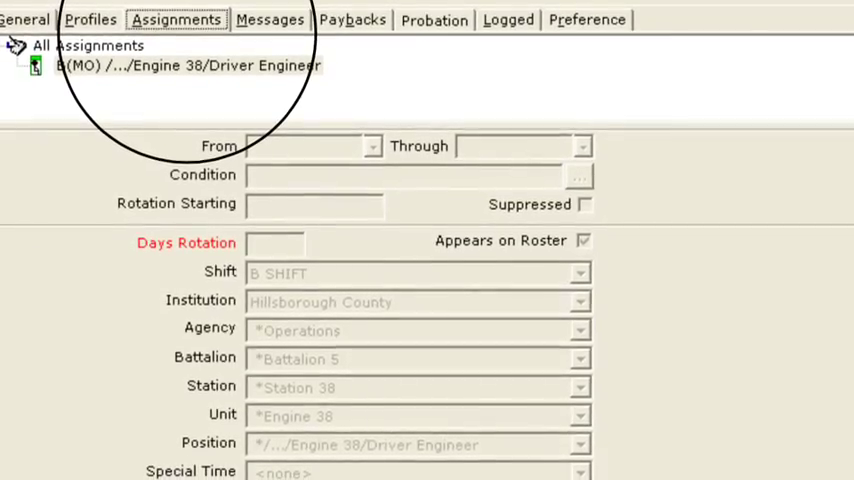
scroll(down, 3)
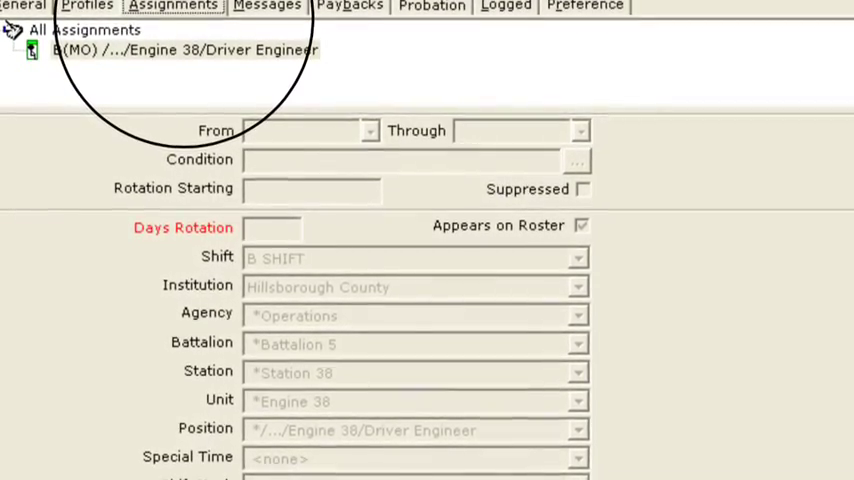
scroll(down, 3)
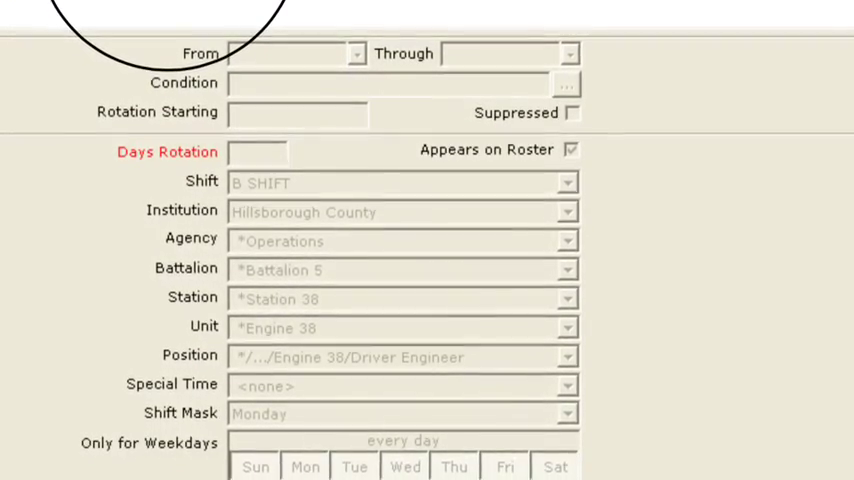
scroll(down, 3)
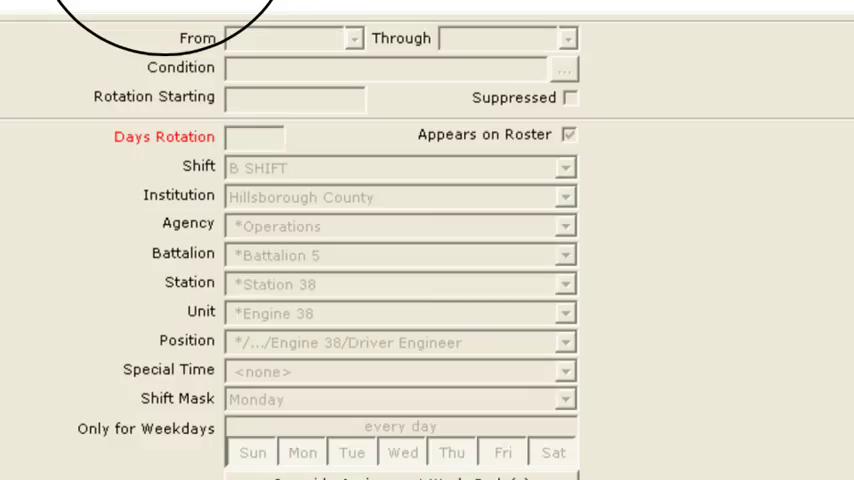
scroll(down, 3)
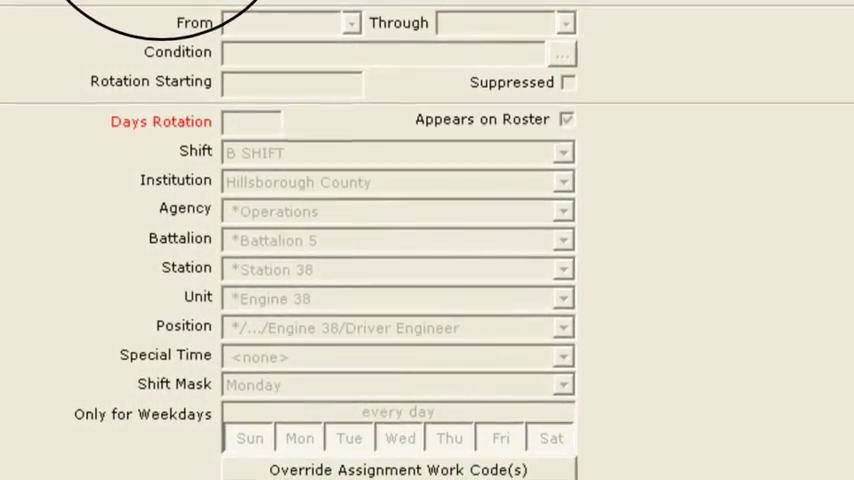
scroll(down, 3)
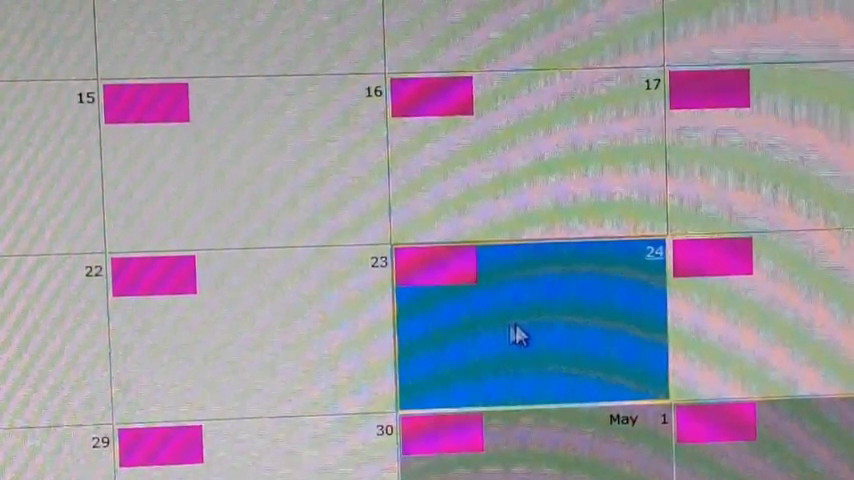
Add an entry on April 24, trying Family Leave and then another work code.
right_click(518, 334)
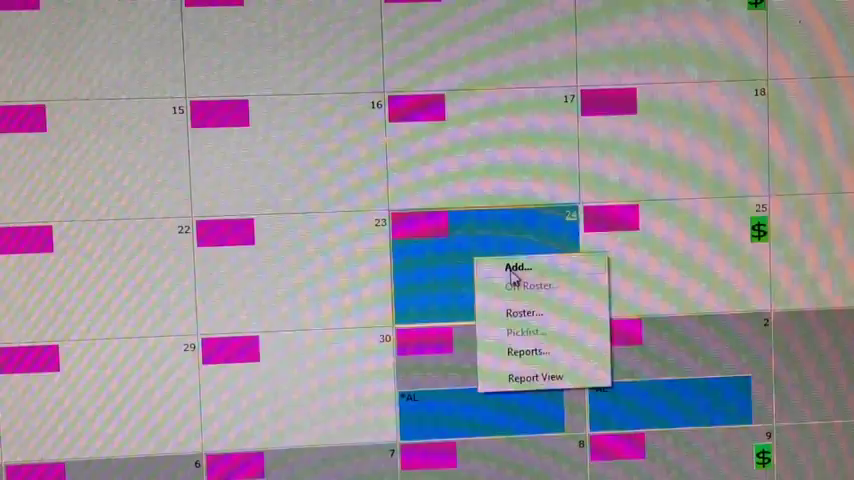
click(517, 268)
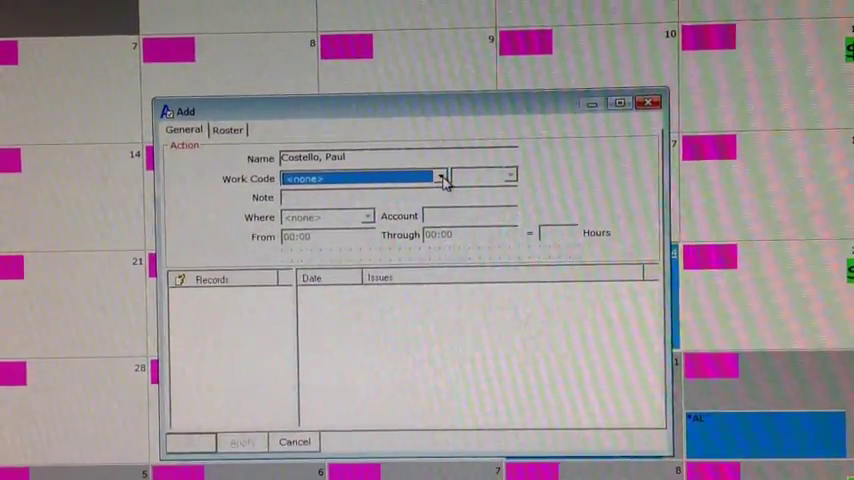
click(434, 186)
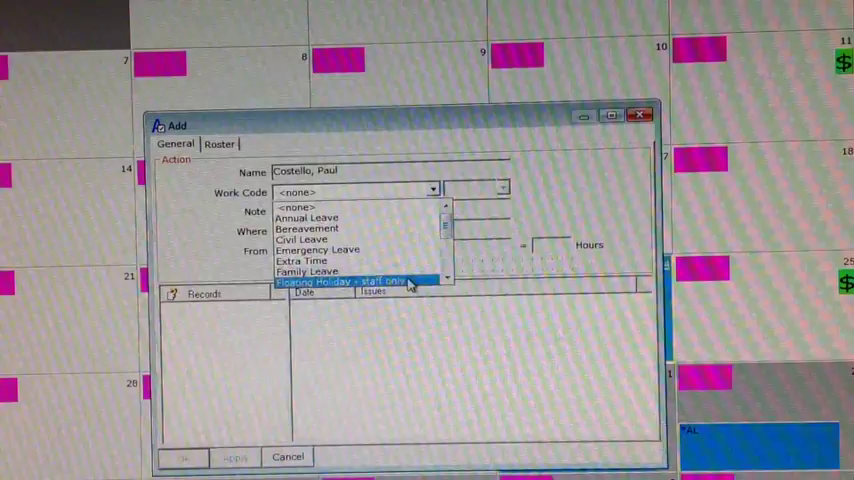
click(310, 270)
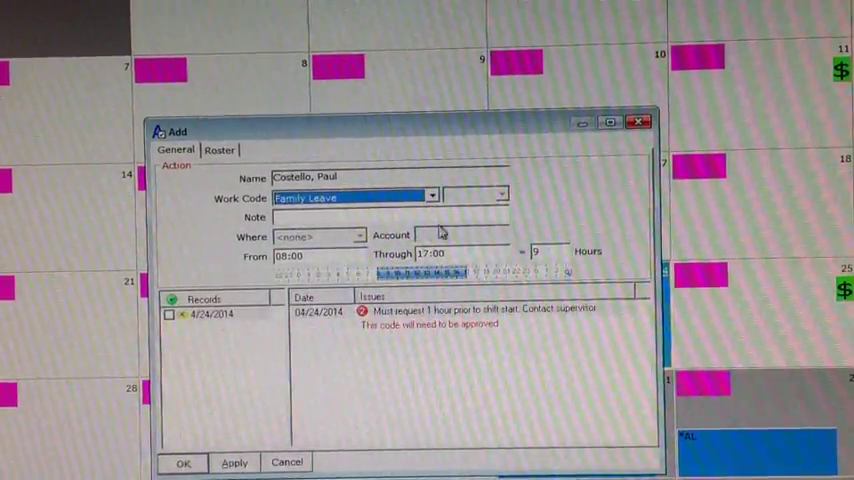
click(432, 196)
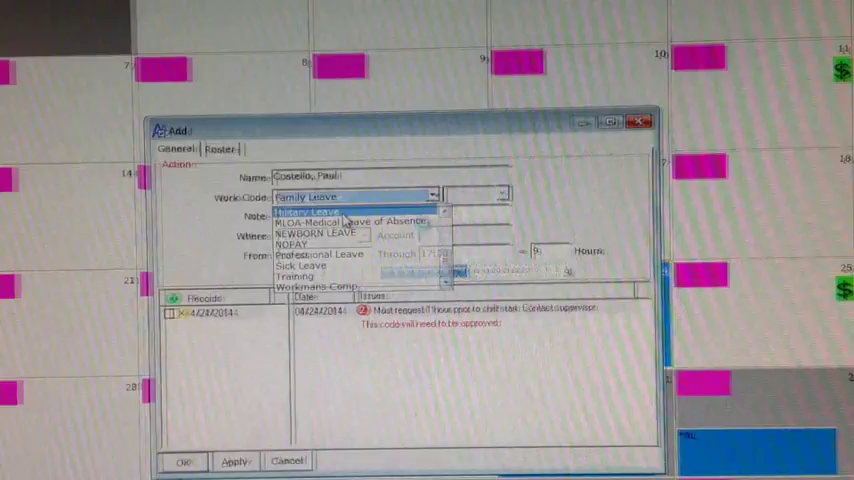
click(310, 210)
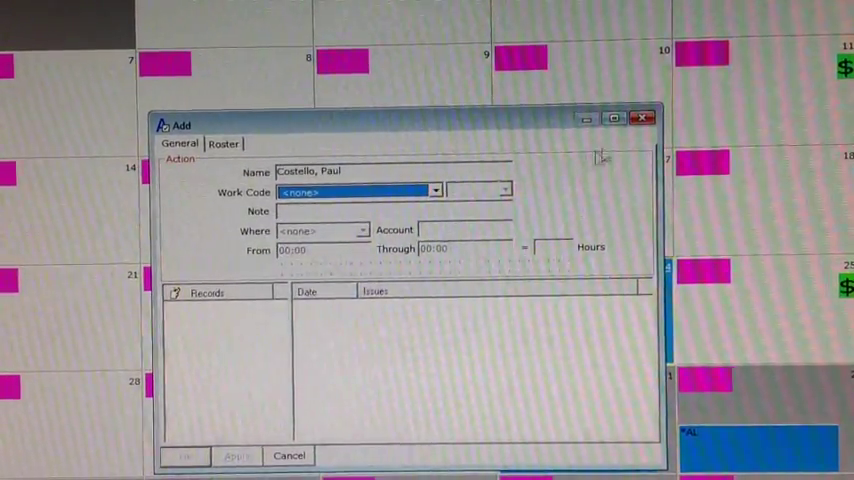
Discard that entry and start a new April 24 entry with Sick Leave.
click(289, 455)
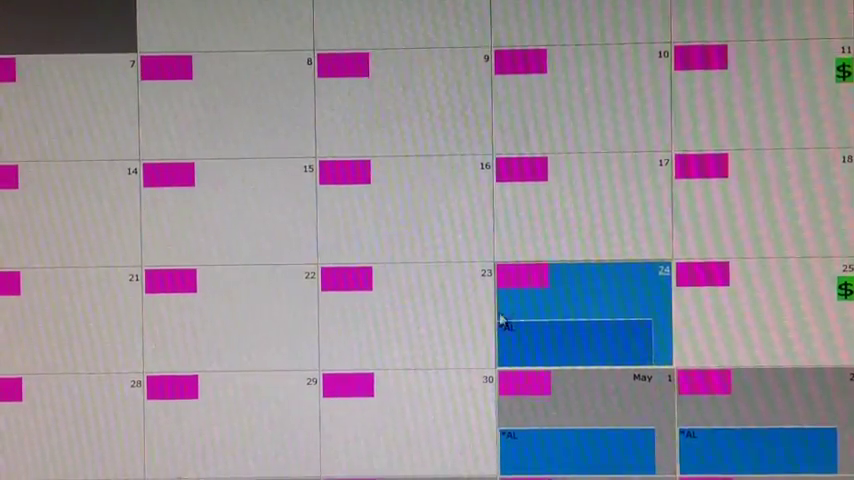
click(404, 81)
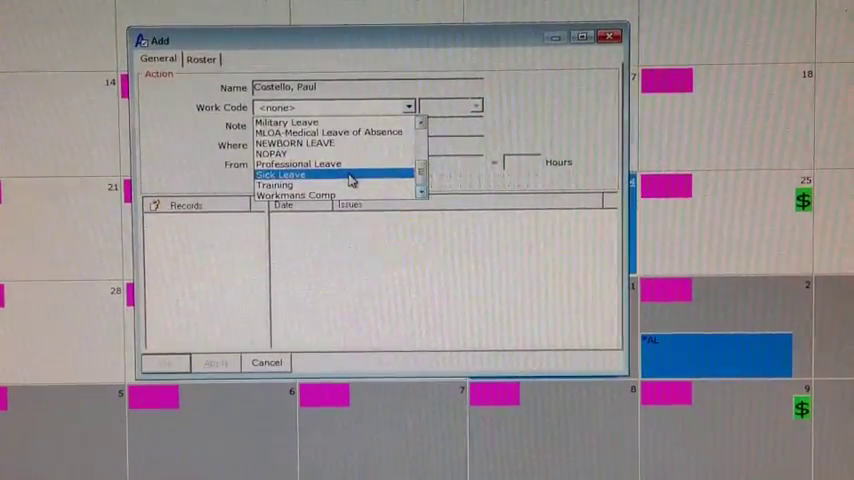
click(280, 174)
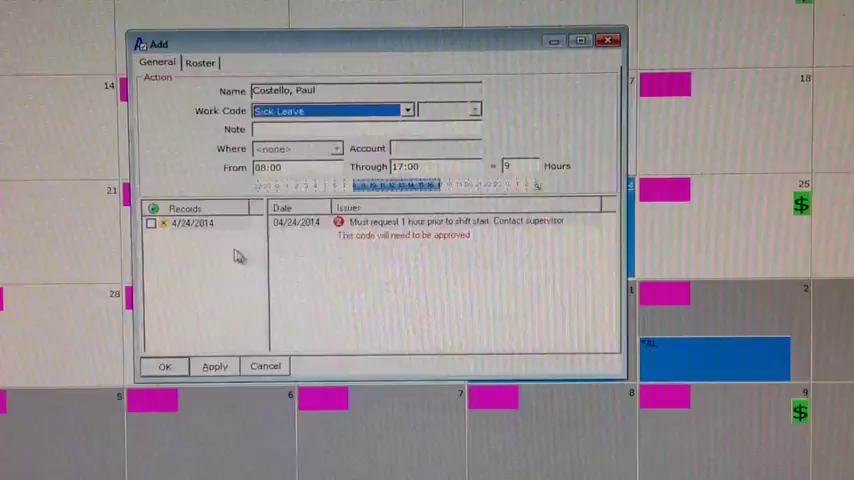